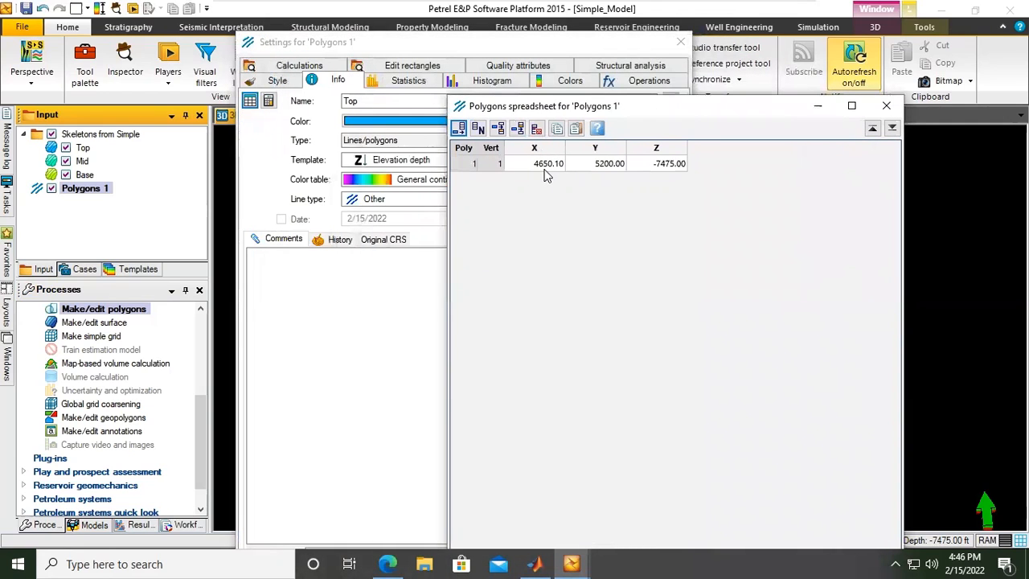
Append new vertex rows to the Polygons 1 point table
{"action": "double_click", "coordinate": [534, 163]}
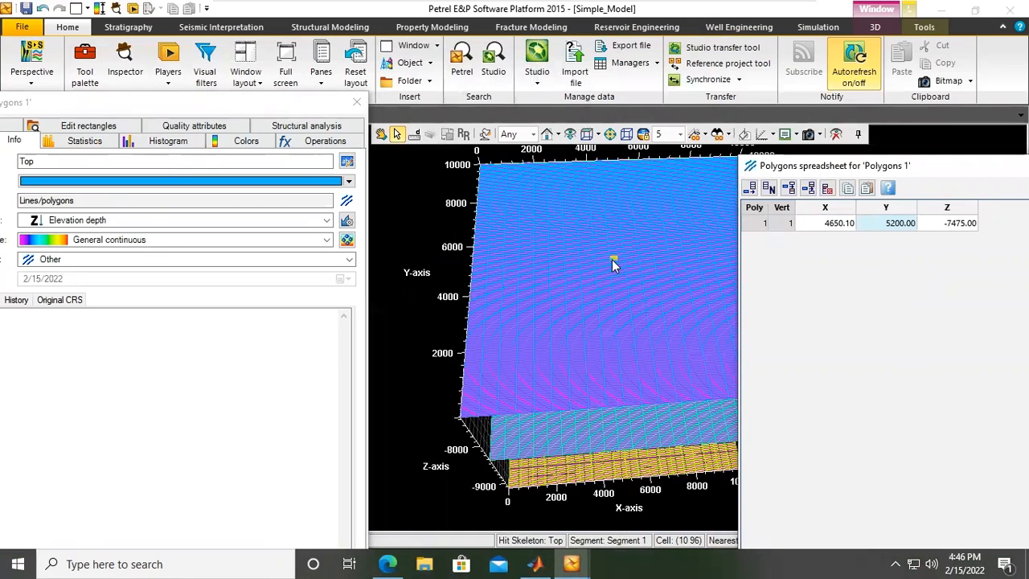
{"action": "mouse_move", "coordinate": [366, 154]}
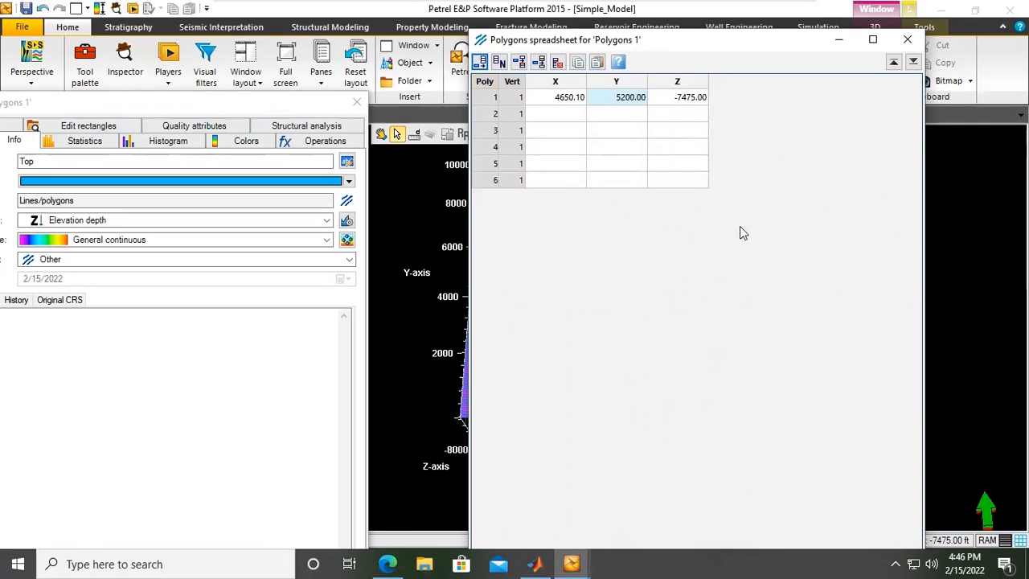
{"action": "mouse_move", "coordinate": [792, 77]}
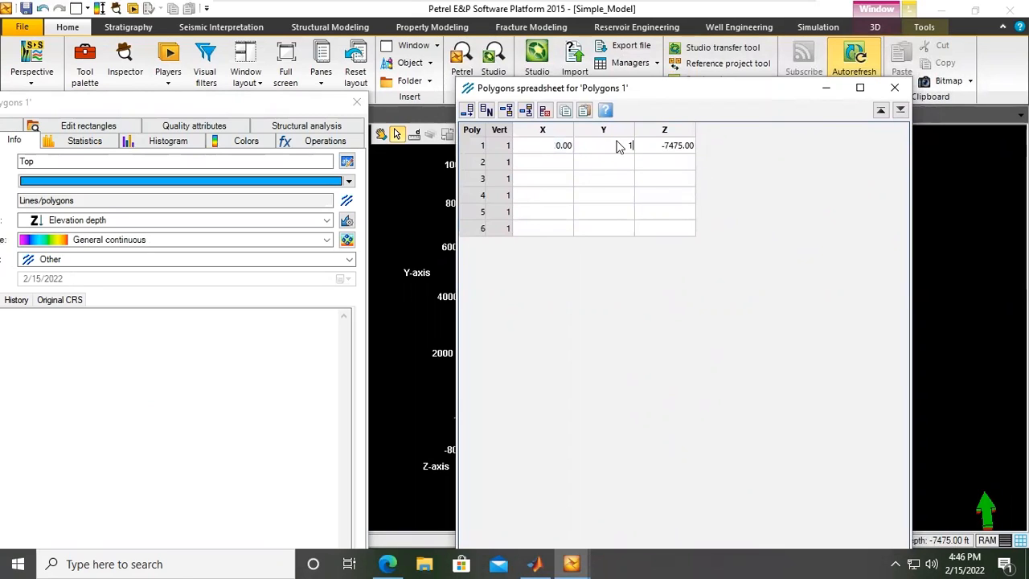
Enter point 1 as 0, 10000, -8000 and point 2 X/Y as 4500, 4500
{"action": "type", "text": "100000"}
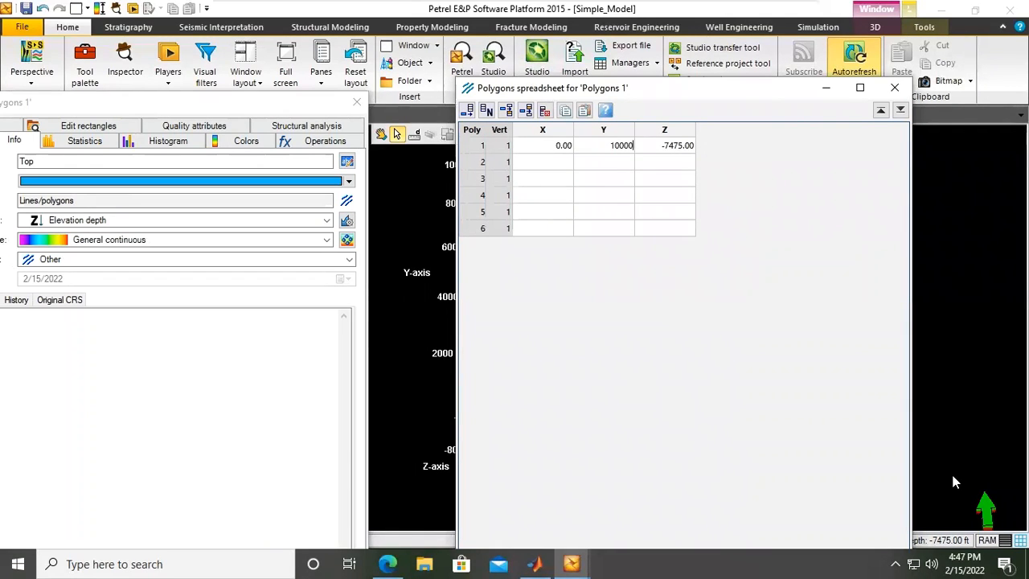
{"action": "mouse_move", "coordinate": [693, 186]}
{"action": "type", "text": "-"}
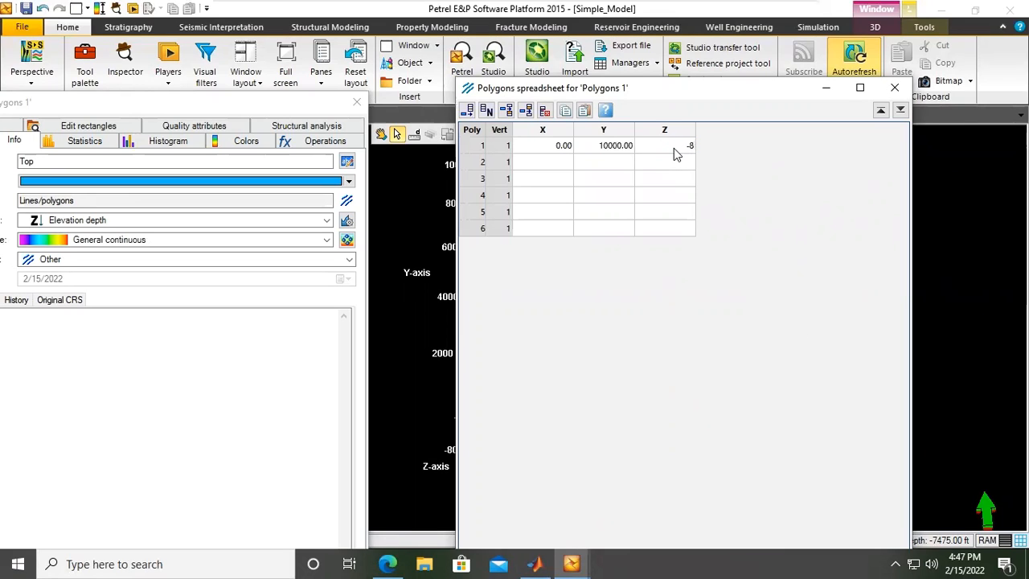
{"action": "type", "text": "8000.00"}
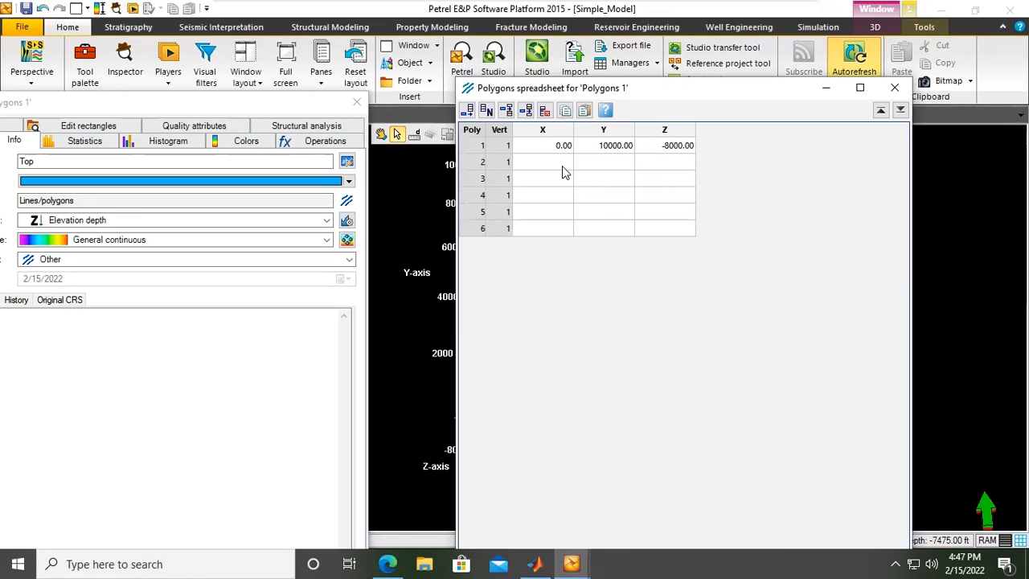
{"action": "type", "text": "4500.00"}
{"action": "type", "text": "-"}
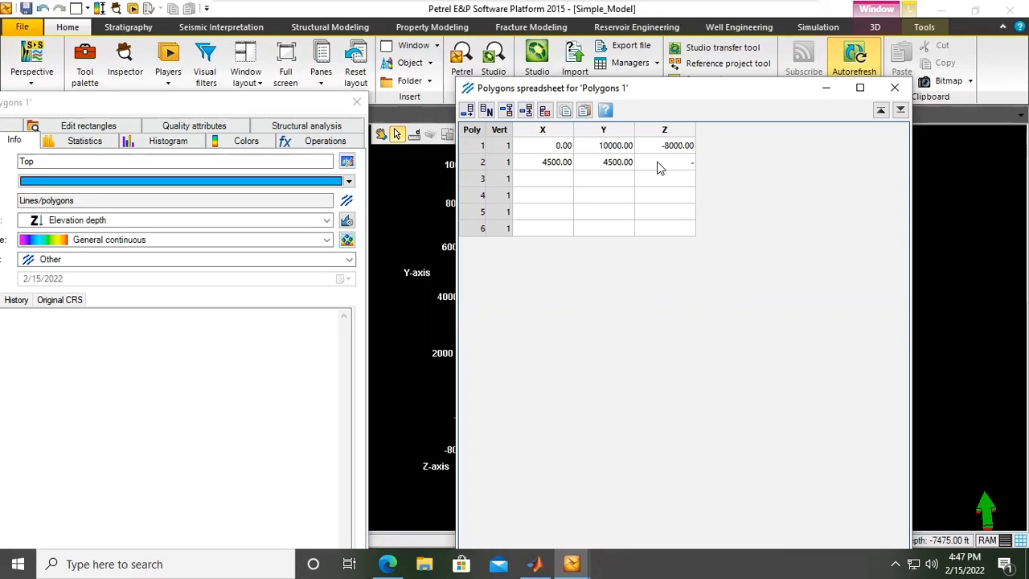
Give point 2 depth -7475 and fill rows 3–6, including centre point 5500, 5500, -7475 and corner 10000, 10000, -8000
{"action": "left_click", "coordinate": [663, 161]}
{"action": "type", "text": "7475"}
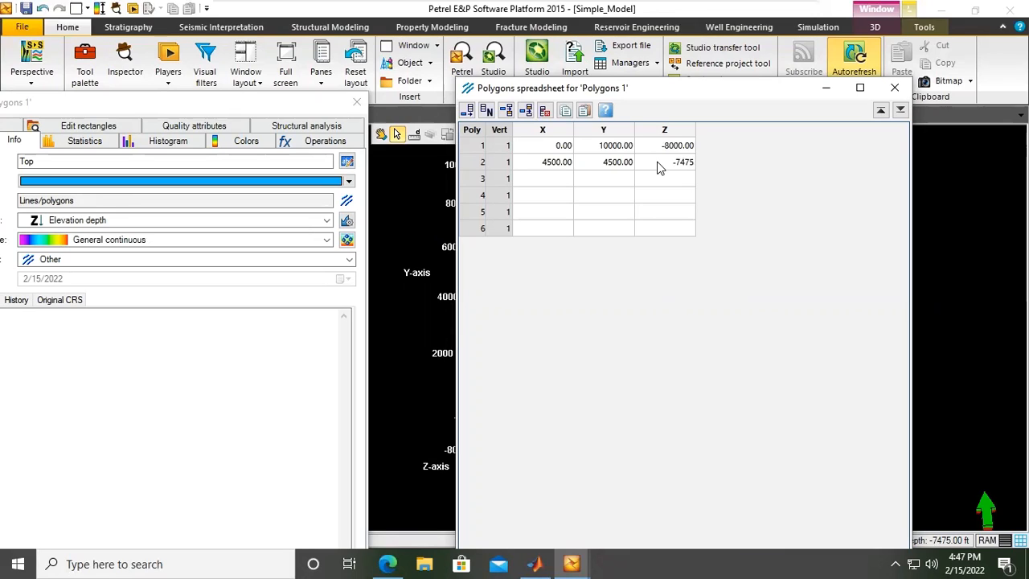
{"action": "mouse_move", "coordinate": [566, 190]}
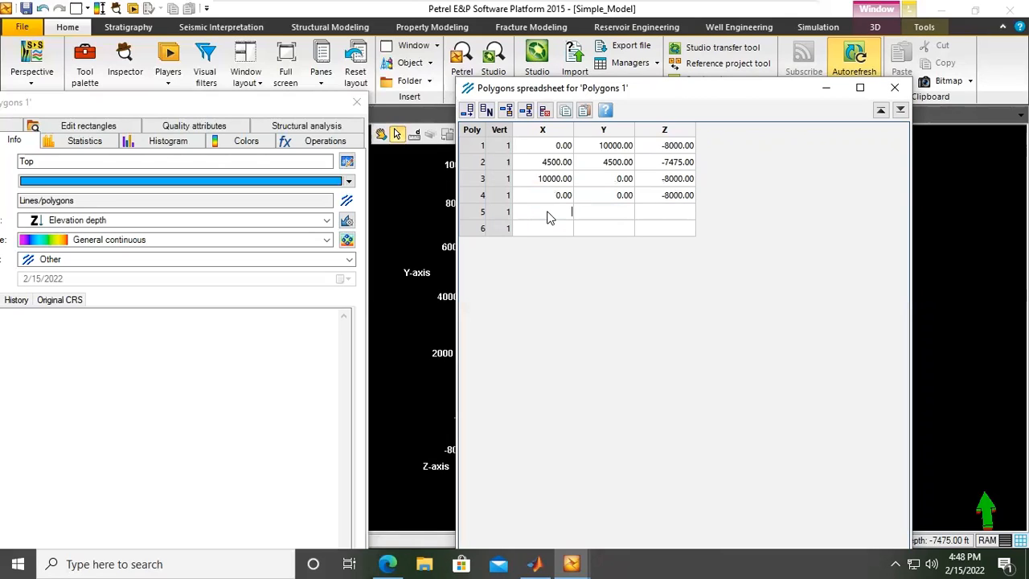
{"action": "type", "text": "5500.00"}
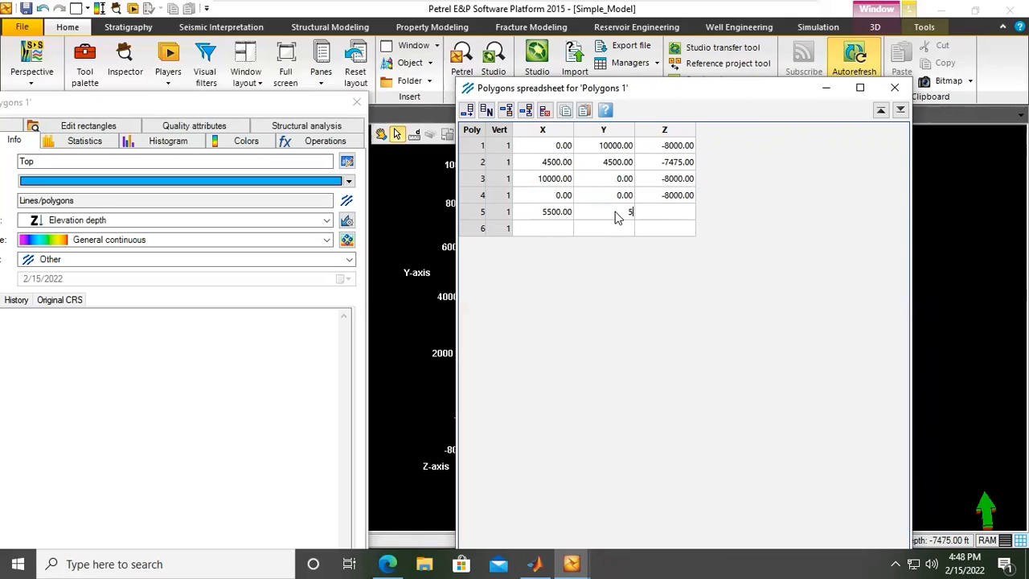
{"action": "type", "text": "500.00"}
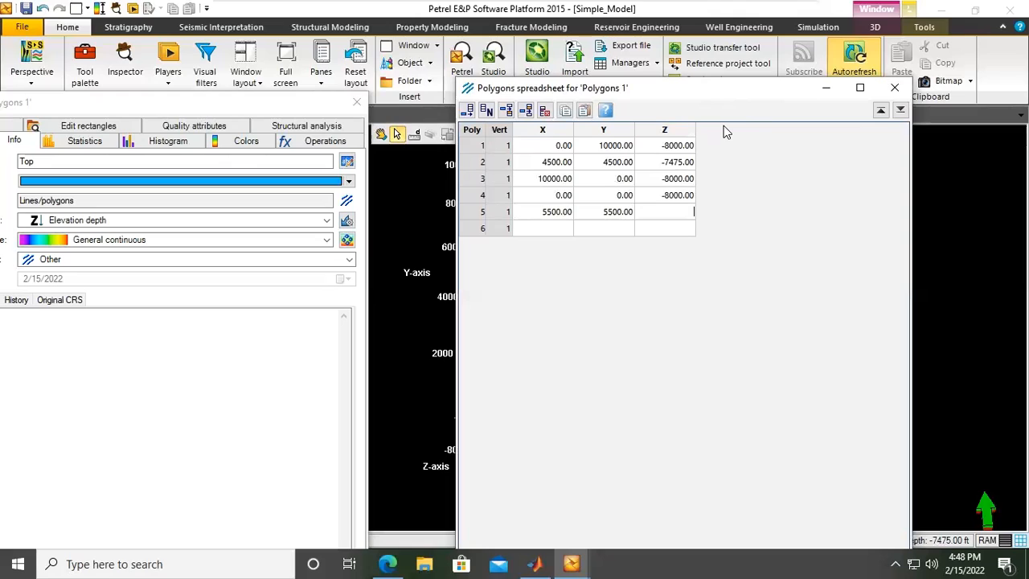
{"action": "type", "text": "-7476"}
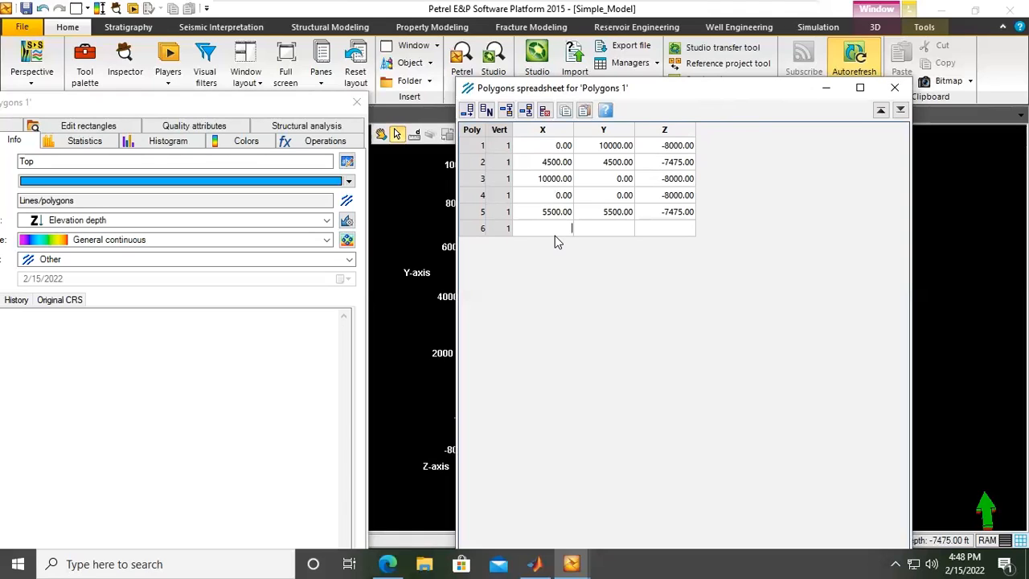
{"action": "type", "text": "10000.00"}
{"action": "left_click", "coordinate": [664, 229]}
{"action": "type", "text": "-8000"}
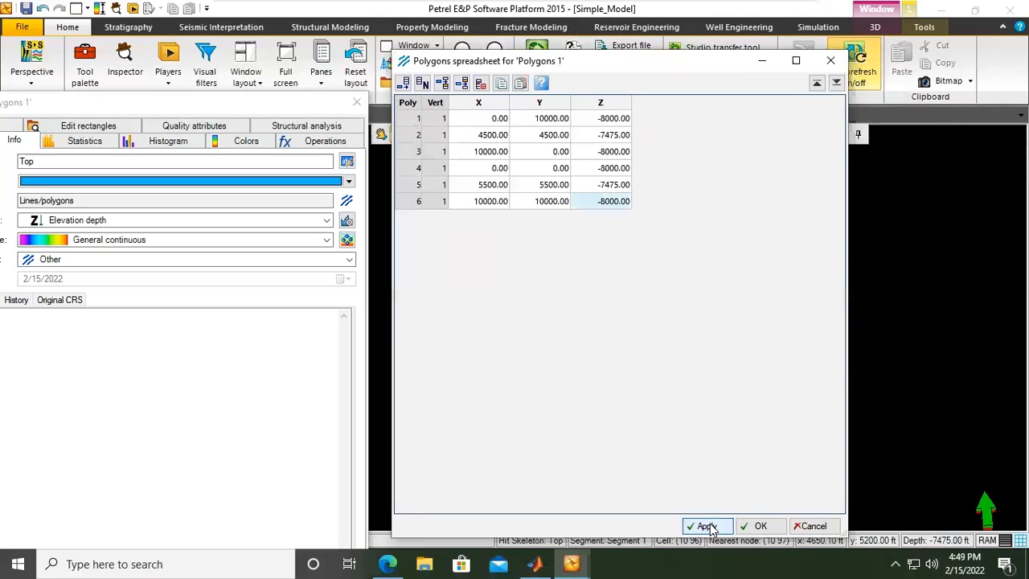
Apply the six points to Polygons 1, close the spreadsheet and the settings panel
{"action": "left_click", "coordinate": [707, 524]}
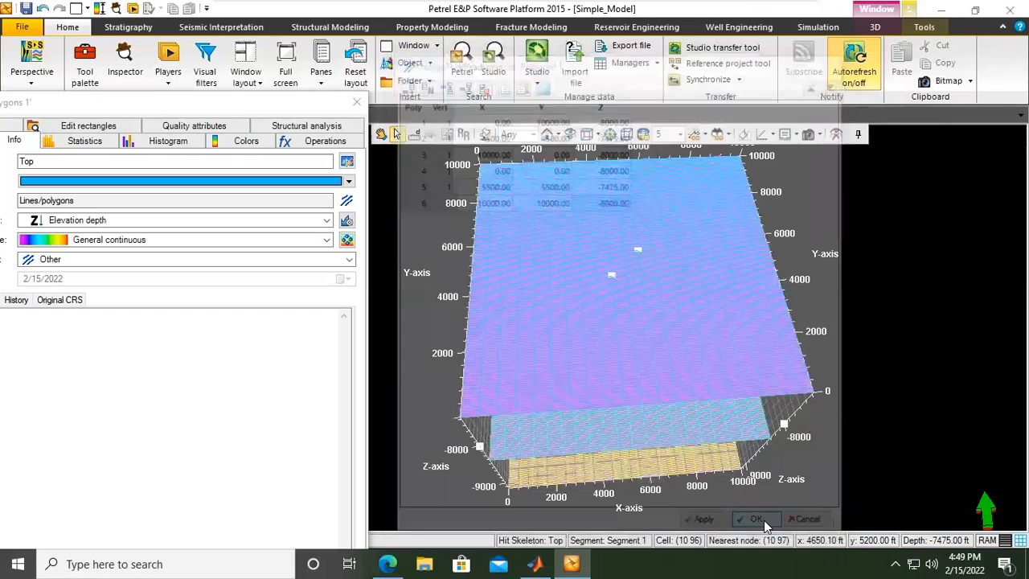
{"action": "left_click", "coordinate": [755, 518]}
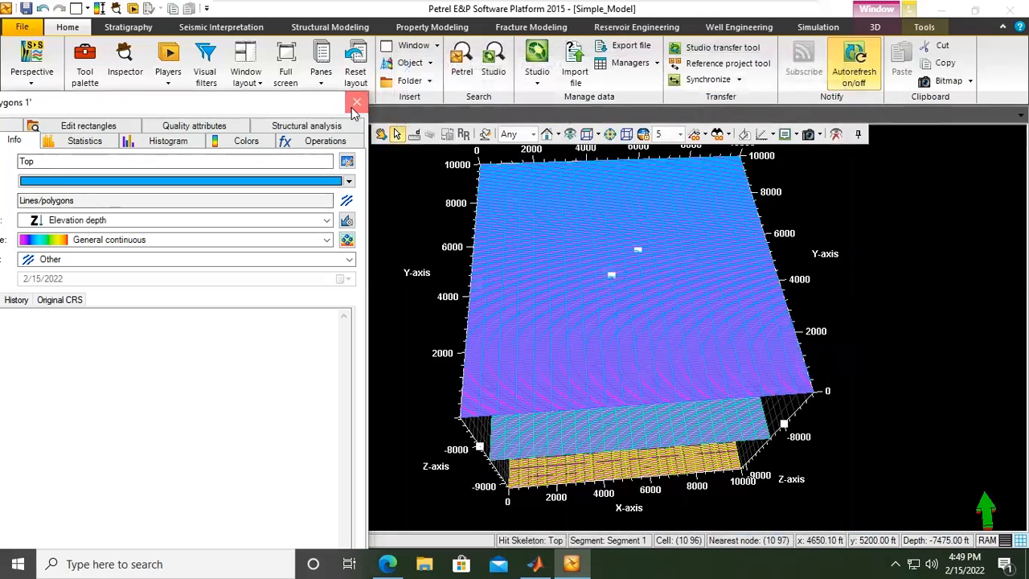
{"action": "left_click", "coordinate": [357, 101]}
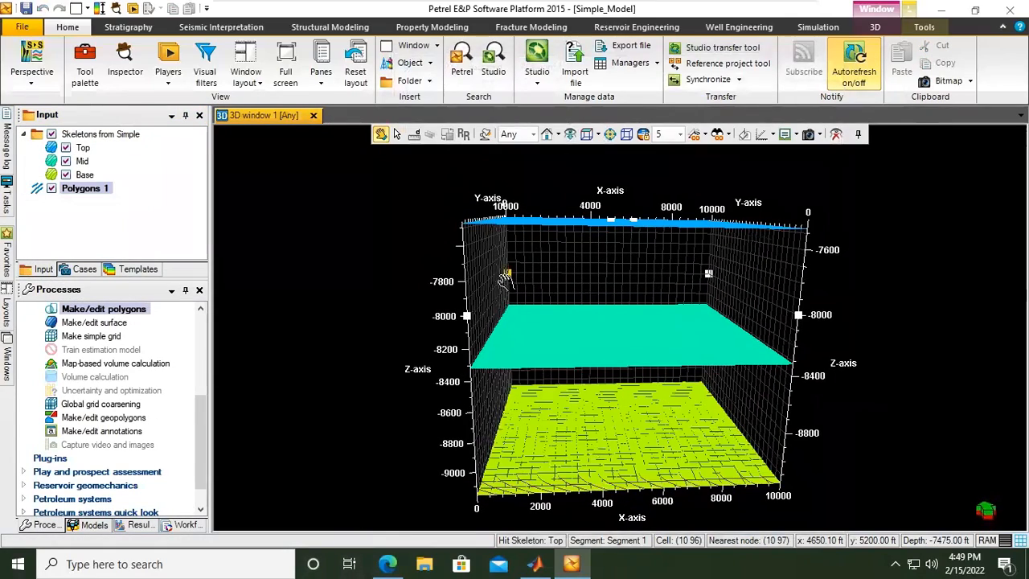
{"action": "mouse_move", "coordinate": [704, 277]}
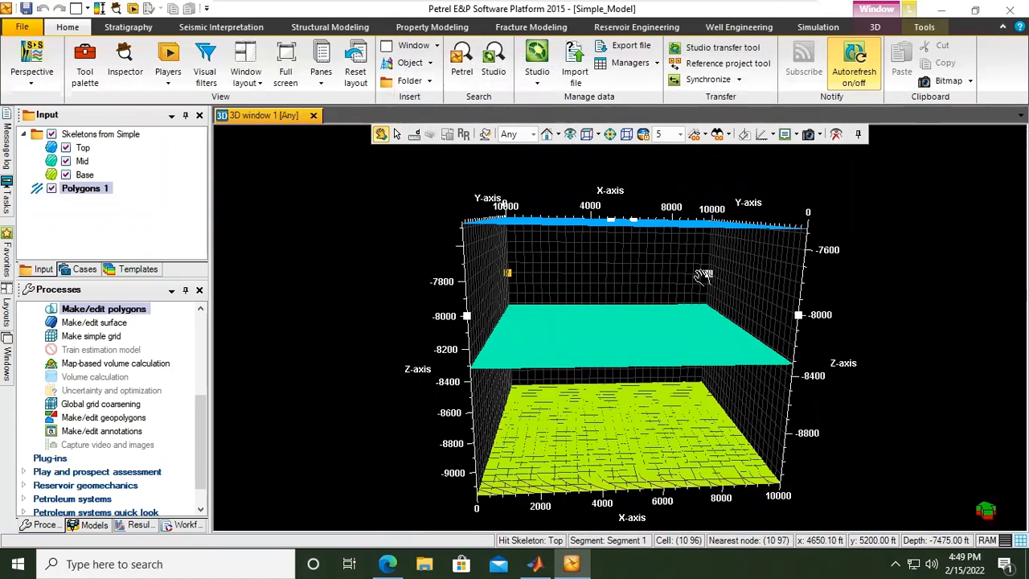
{"action": "mouse_move", "coordinate": [656, 293]}
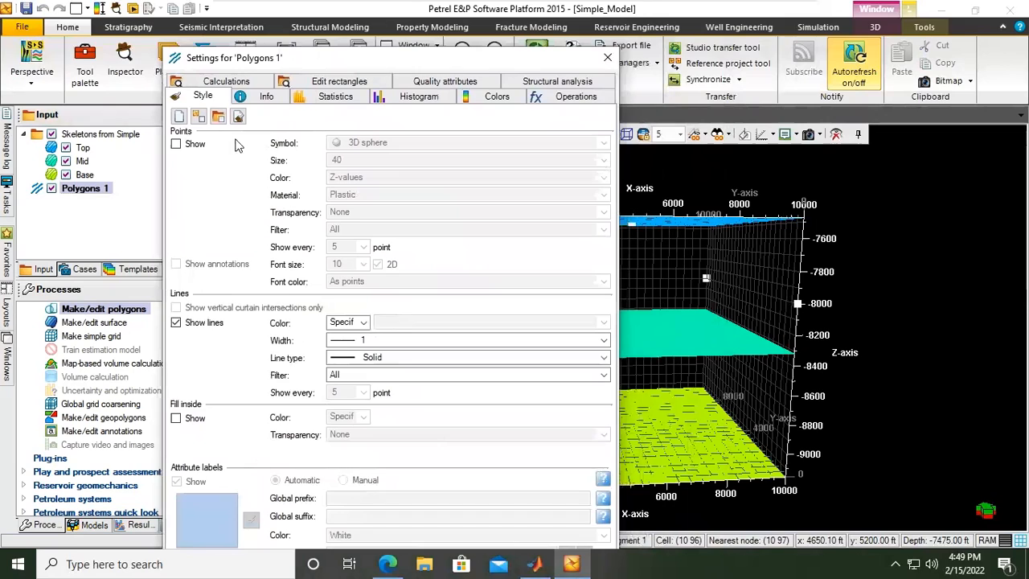
Show the Polygons 1 points as spheres of size 100 and apply
{"action": "left_click", "coordinate": [176, 145]}
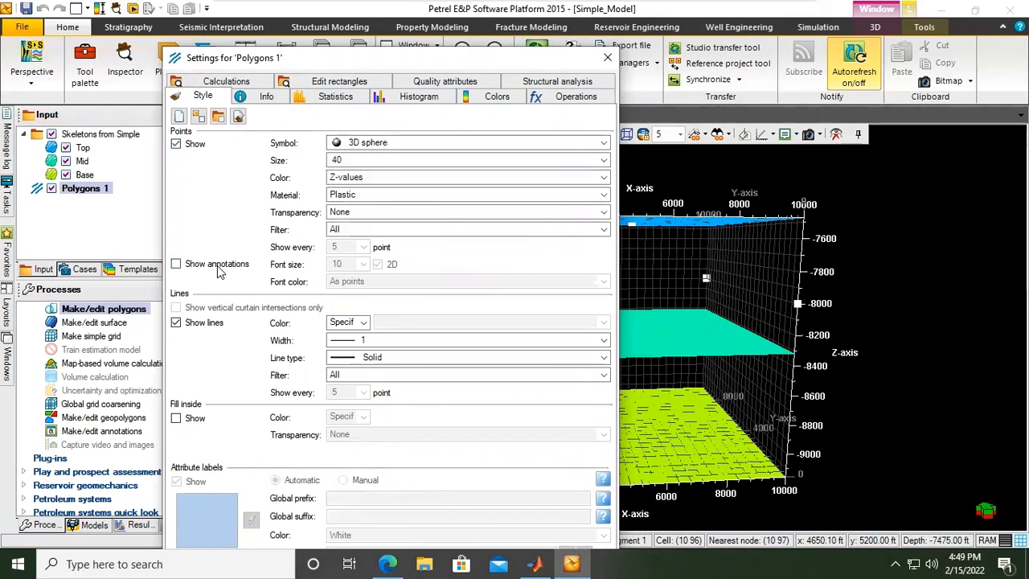
{"action": "left_click", "coordinate": [604, 161]}
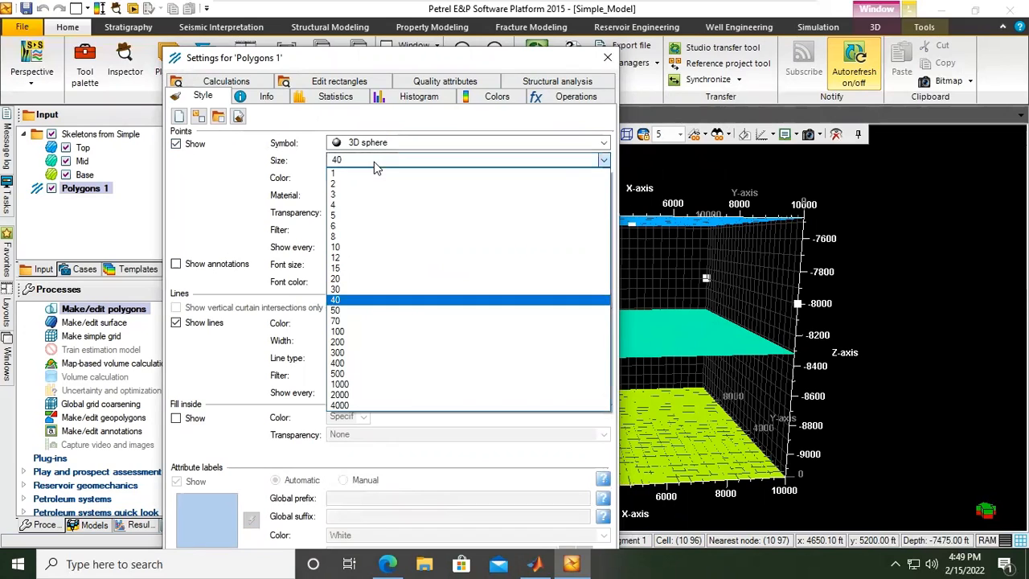
{"action": "left_click", "coordinate": [338, 331]}
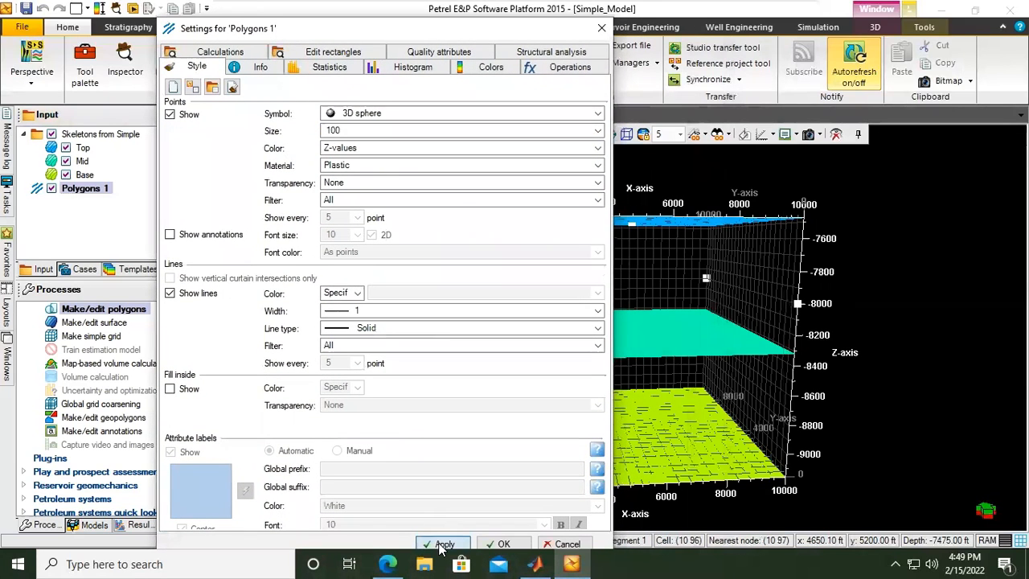
{"action": "left_click", "coordinate": [443, 543]}
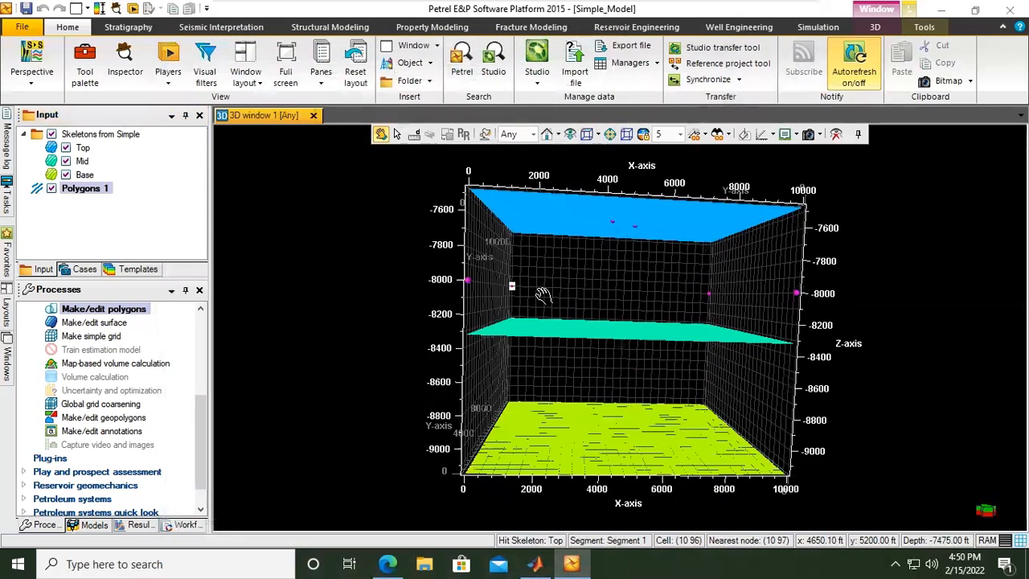
{"action": "left_click_drag", "start_coordinate": [543, 293], "coordinate": [659, 277]}
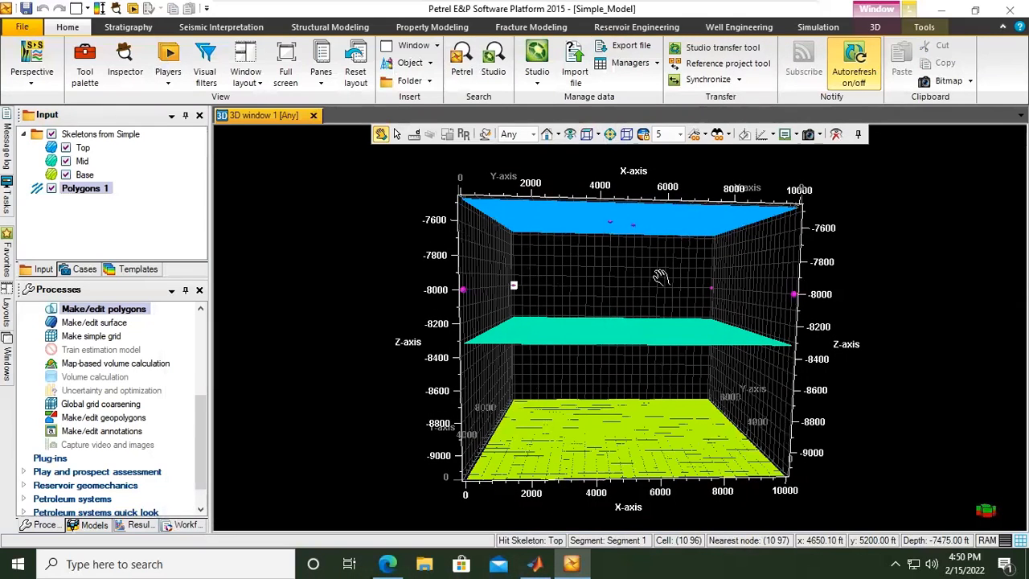
{"action": "mouse_move", "coordinate": [640, 241]}
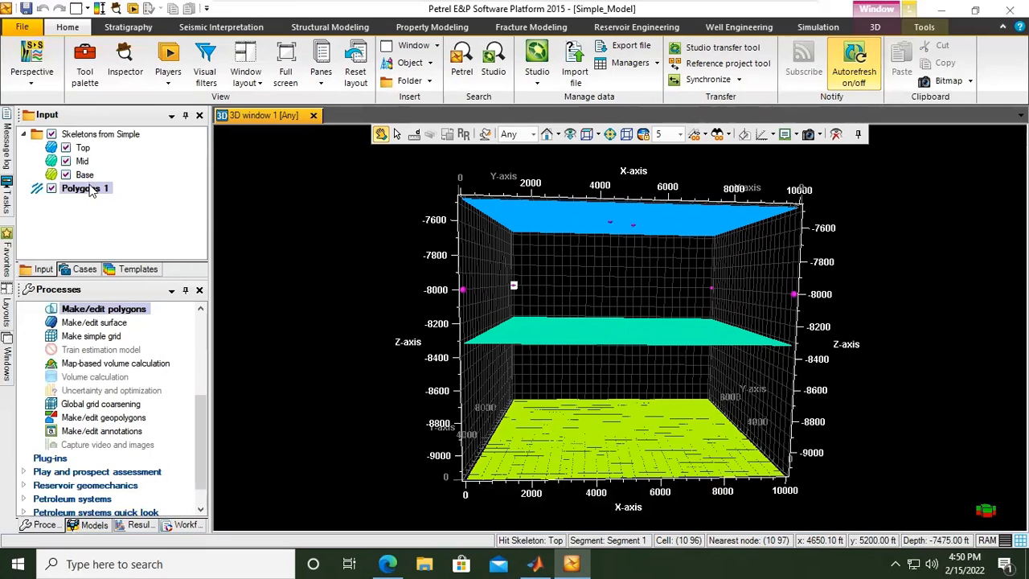
{"action": "left_click", "coordinate": [87, 186]}
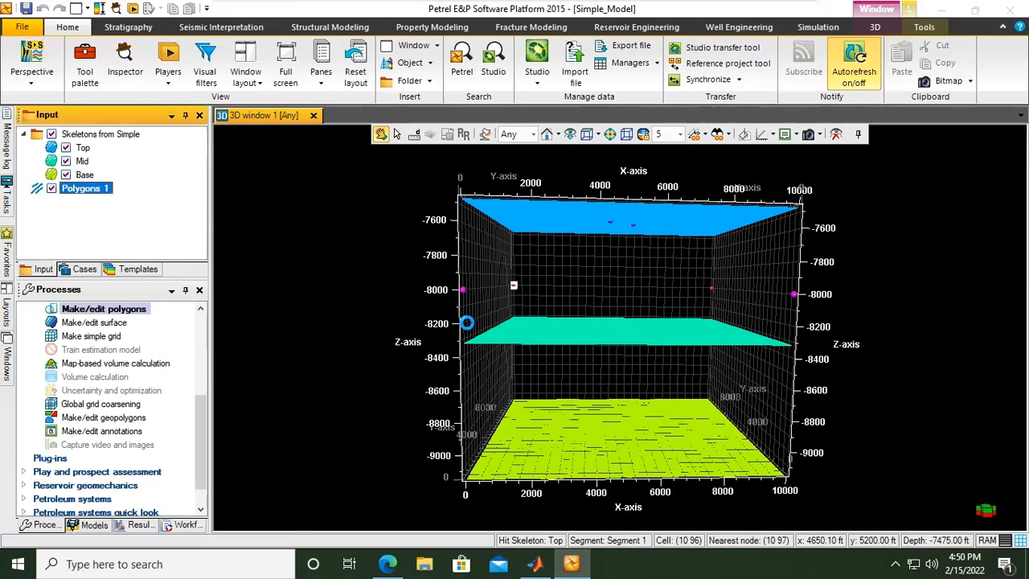
Increase the Polygons 1 sphere size to 200 and apply
{"action": "left_click", "coordinate": [596, 130]}
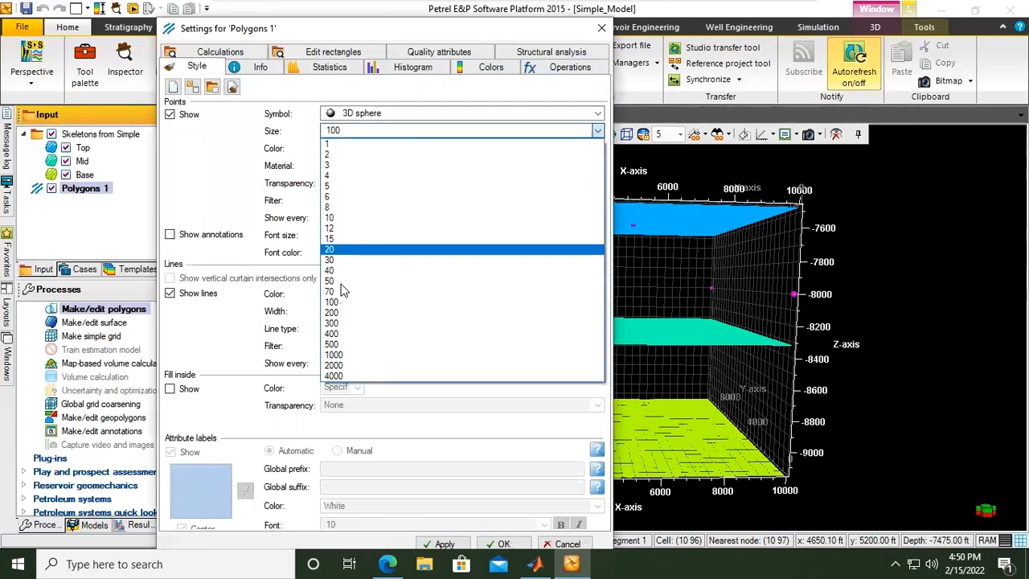
{"action": "left_click", "coordinate": [331, 312]}
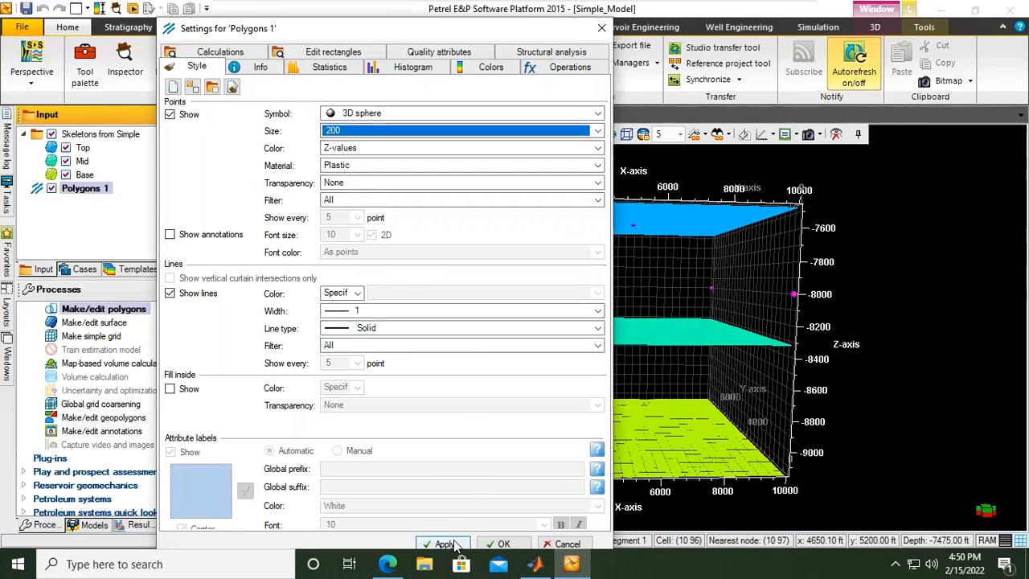
{"action": "left_click", "coordinate": [444, 543]}
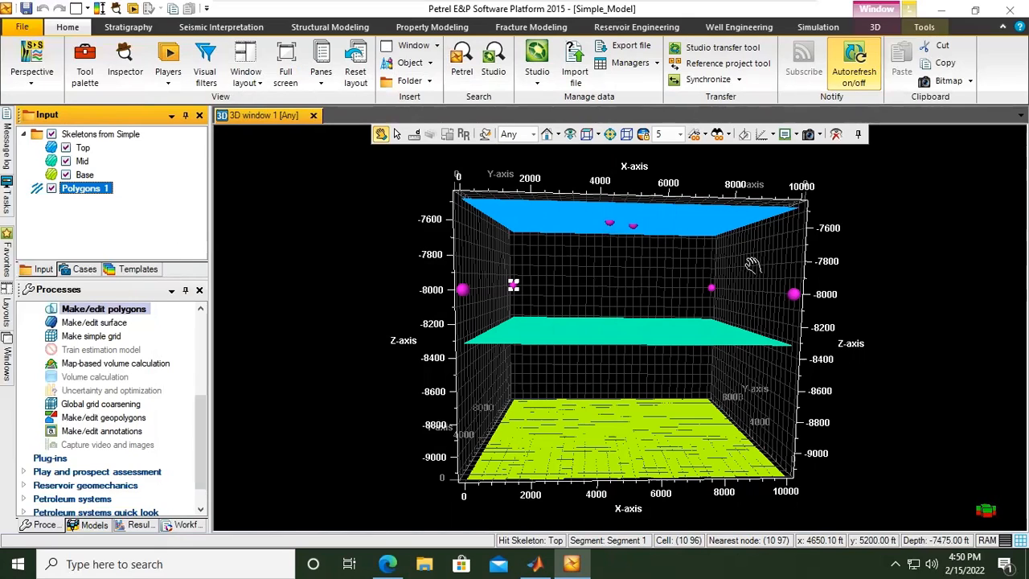
{"action": "mouse_move", "coordinate": [486, 135]}
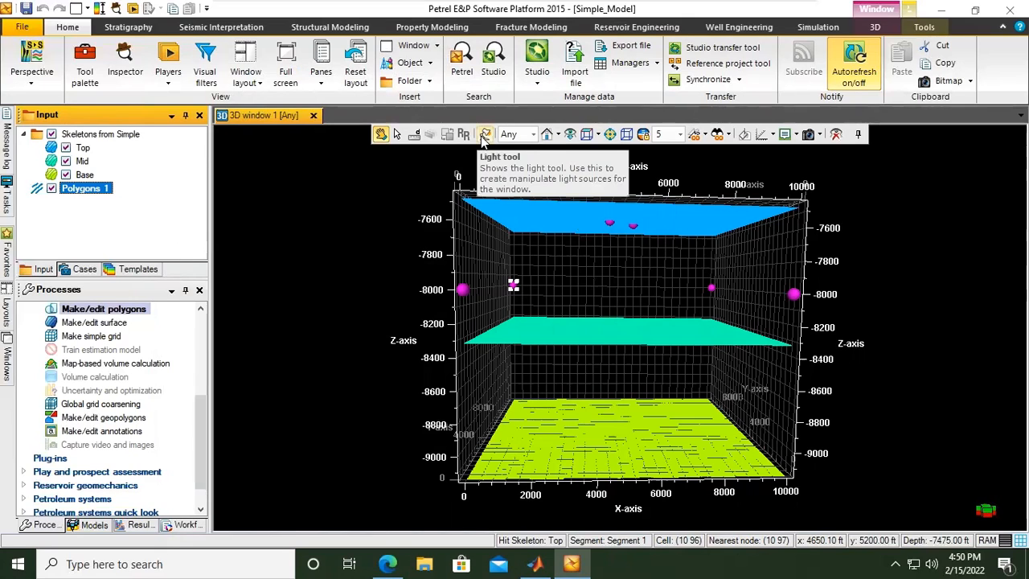
{"action": "mouse_move", "coordinate": [469, 141]}
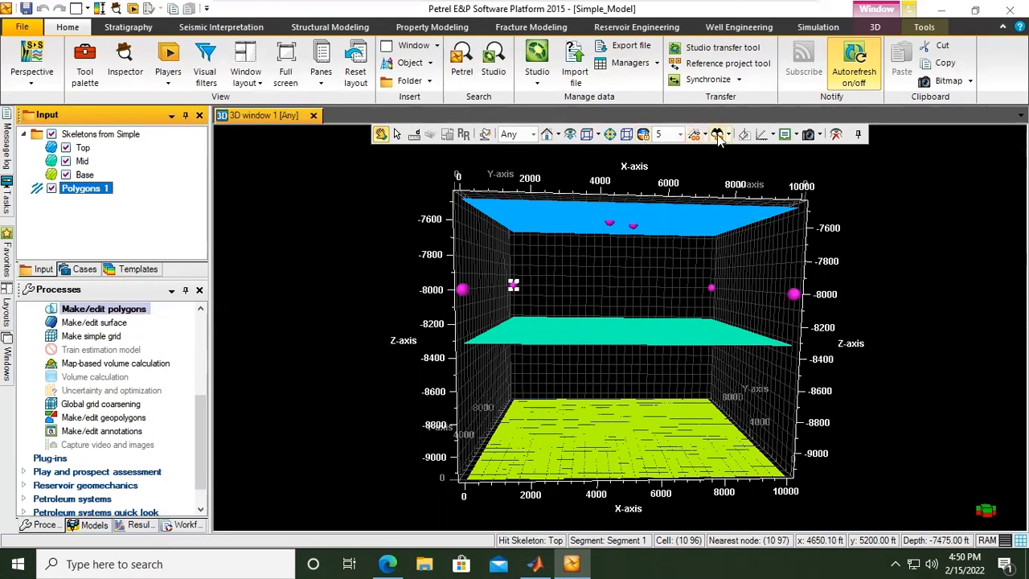
{"action": "mouse_move", "coordinate": [836, 135]}
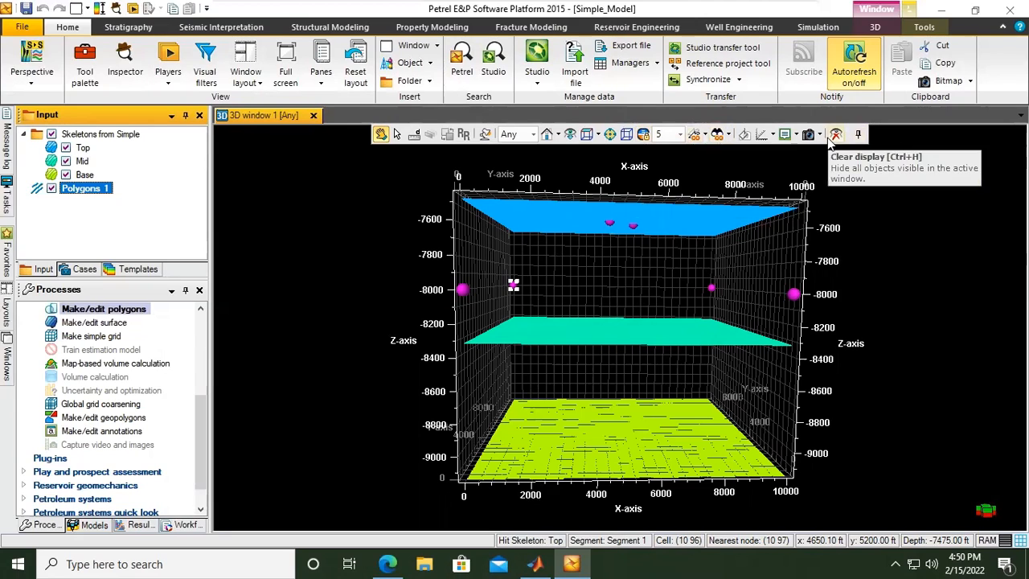
{"action": "mouse_move", "coordinate": [753, 142]}
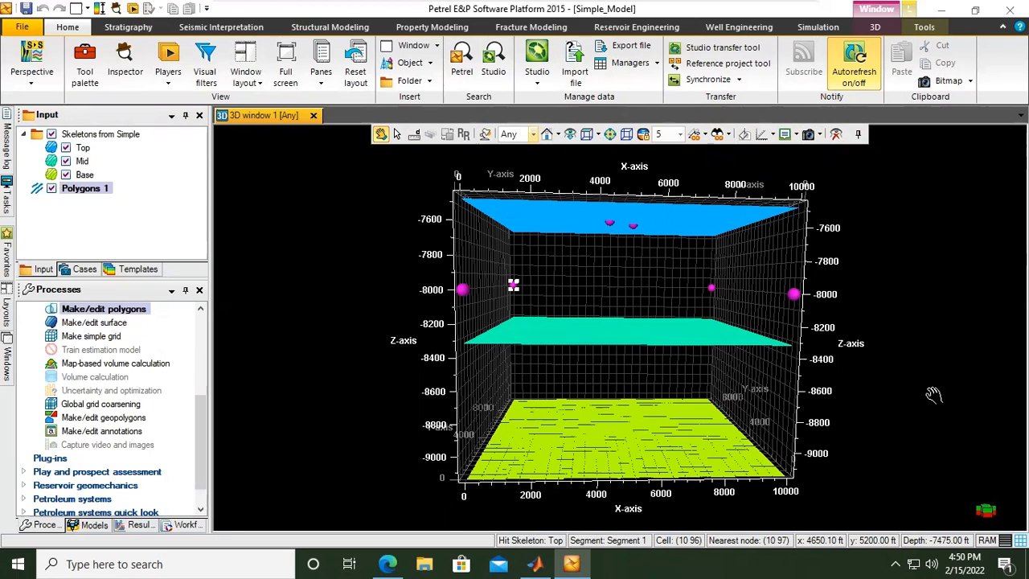
{"action": "mouse_move", "coordinate": [913, 259]}
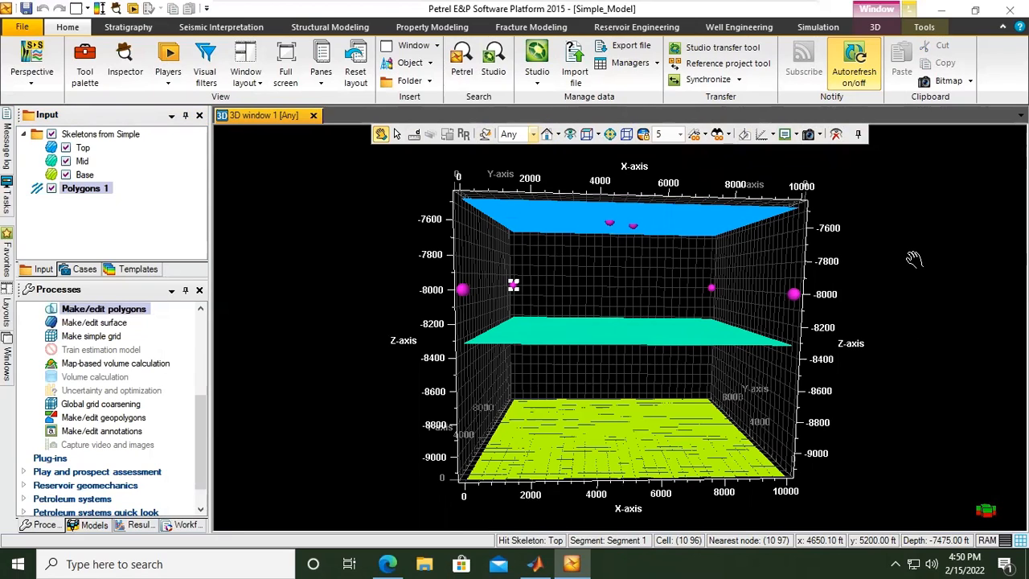
{"action": "mouse_move", "coordinate": [443, 256]}
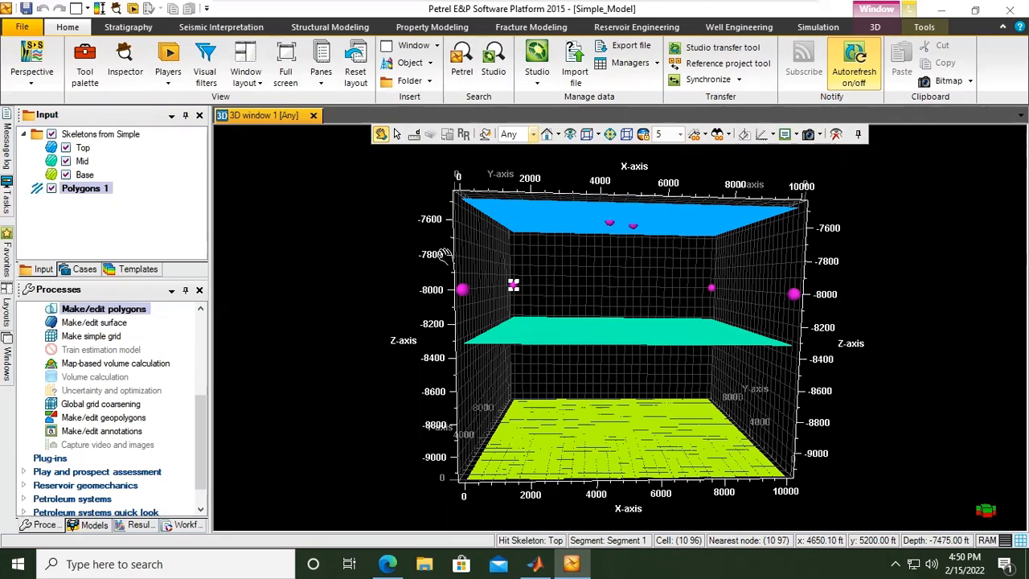
{"action": "mouse_move", "coordinate": [395, 135]}
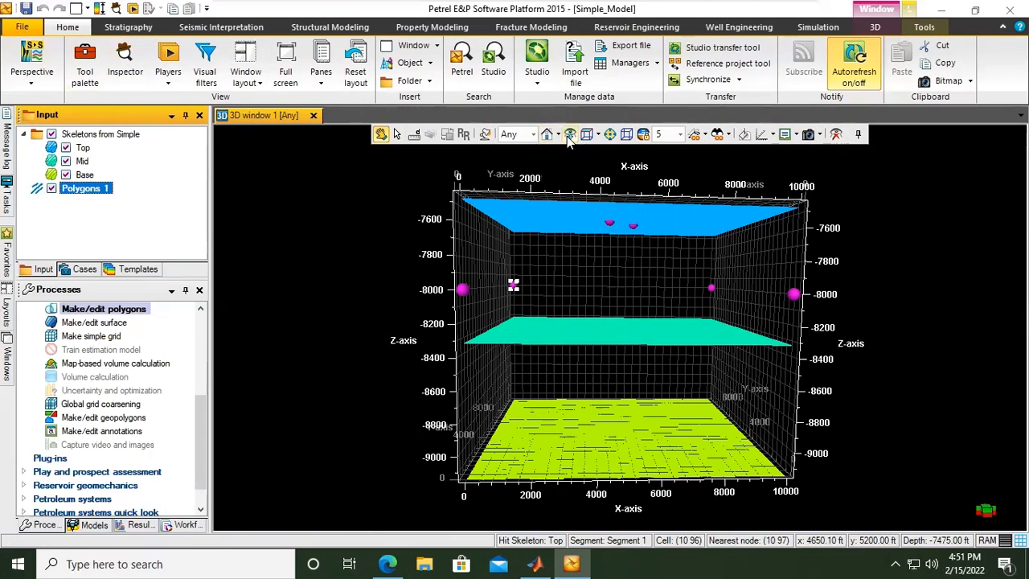
{"action": "mouse_move", "coordinate": [614, 138]}
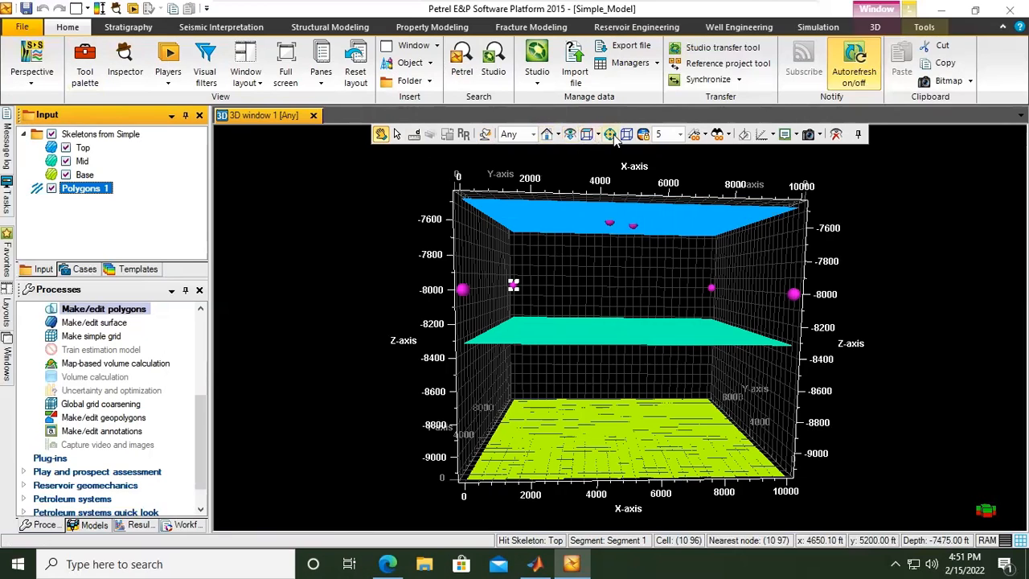
{"action": "mouse_move", "coordinate": [625, 135]}
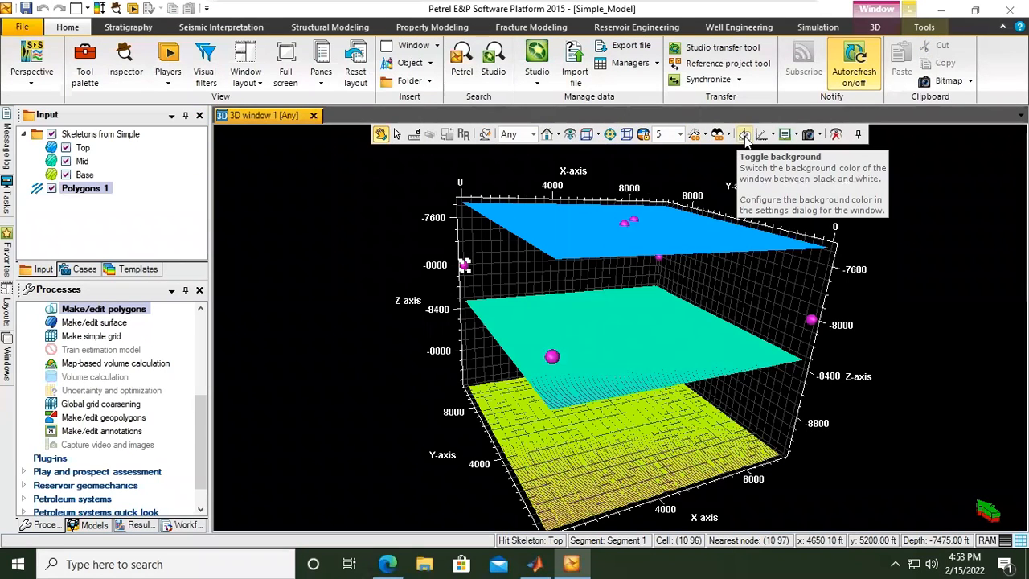
Toggle the 3D window background colour from black to white
{"action": "left_click", "coordinate": [743, 134]}
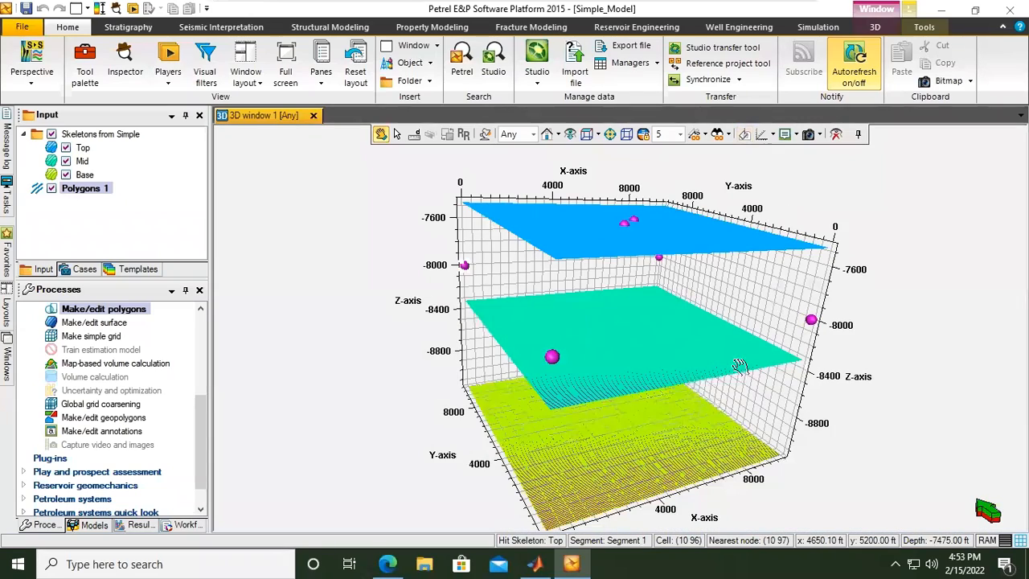